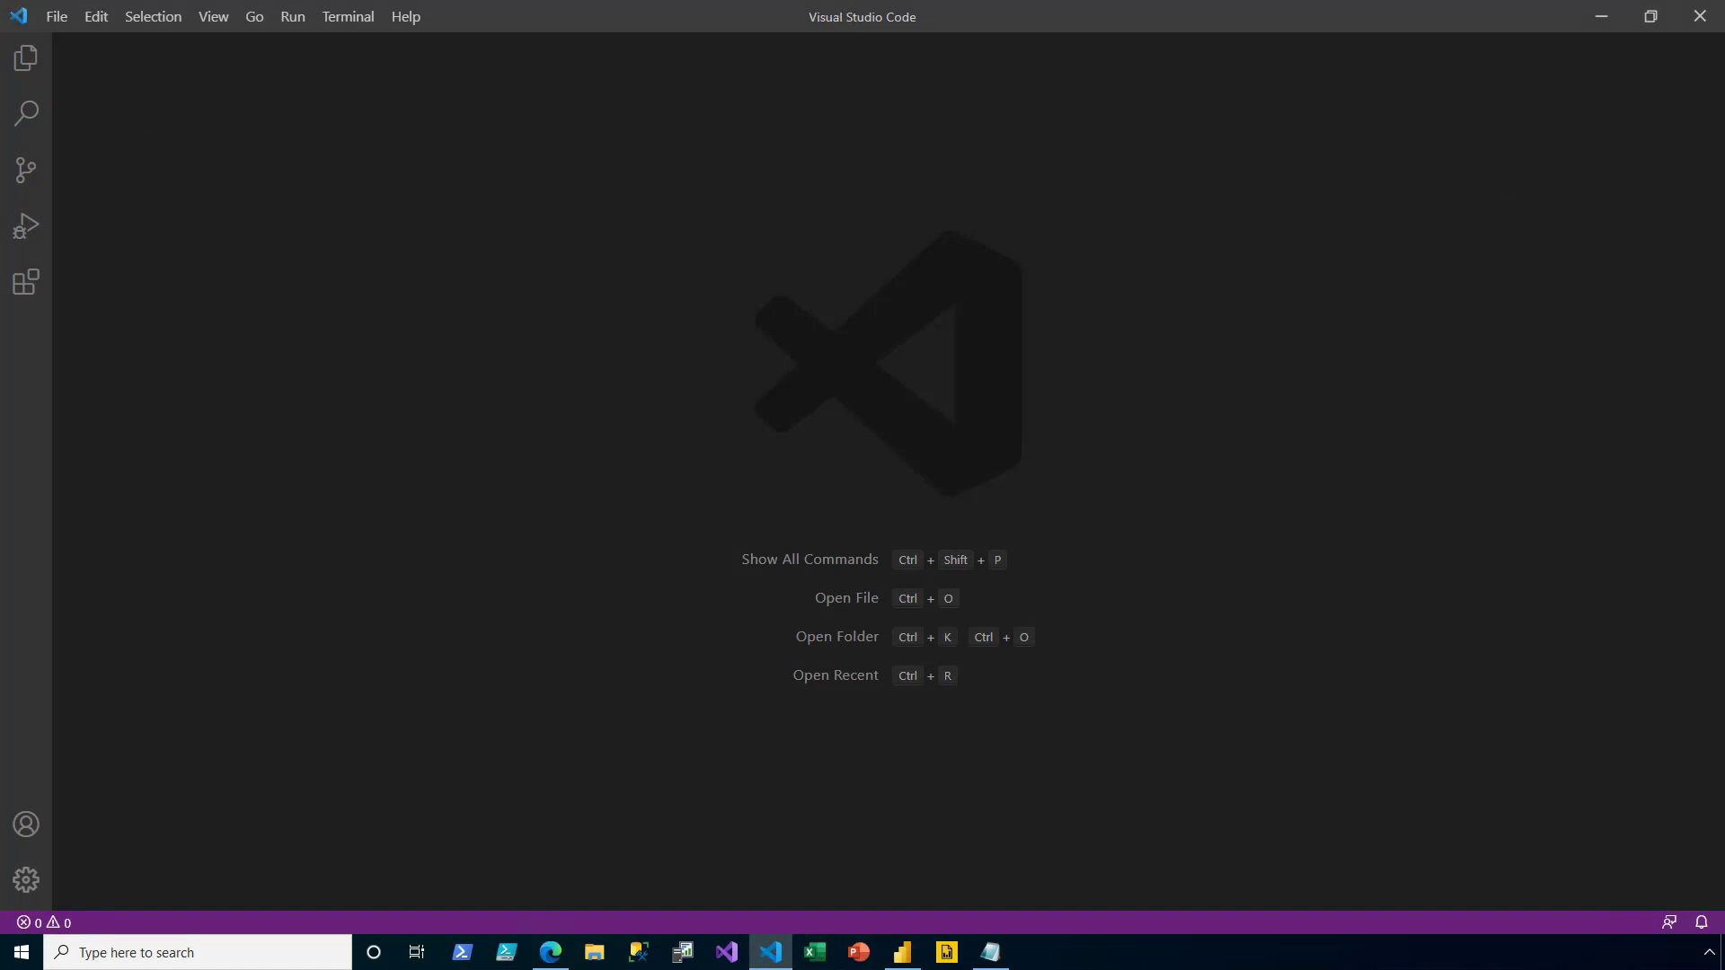
Check the VS Code version in Help > About, then show the installed C# extension 1.23.12
left_click(406, 16)
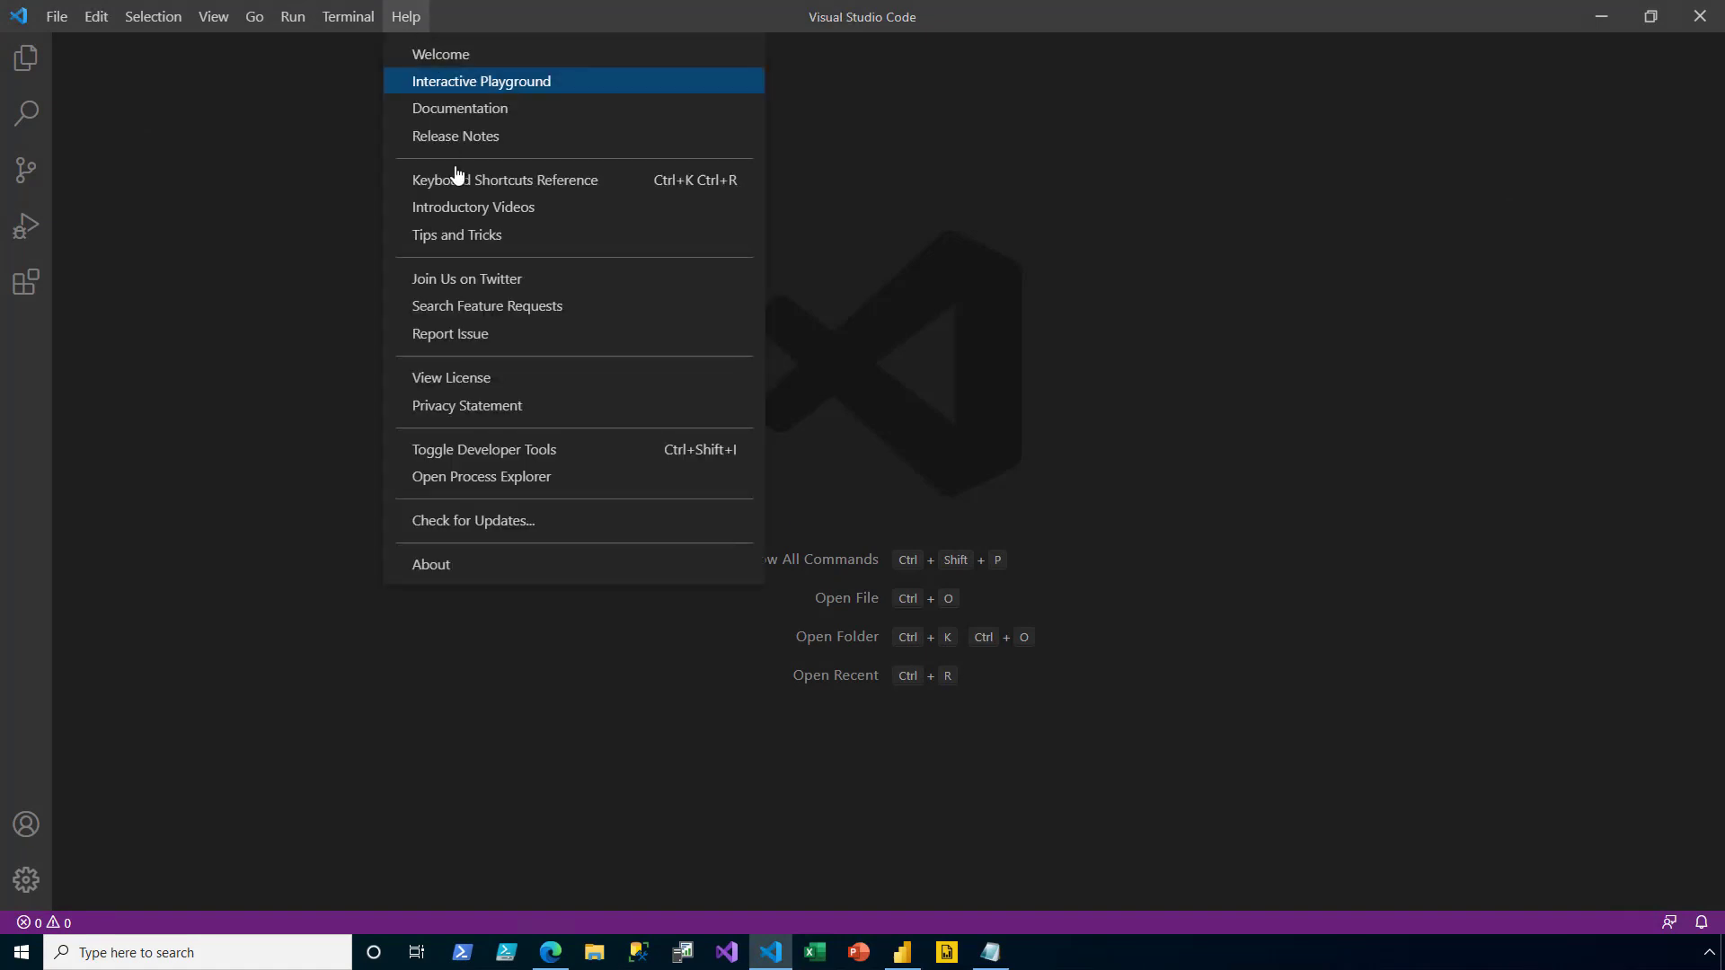
left_click(430, 564)
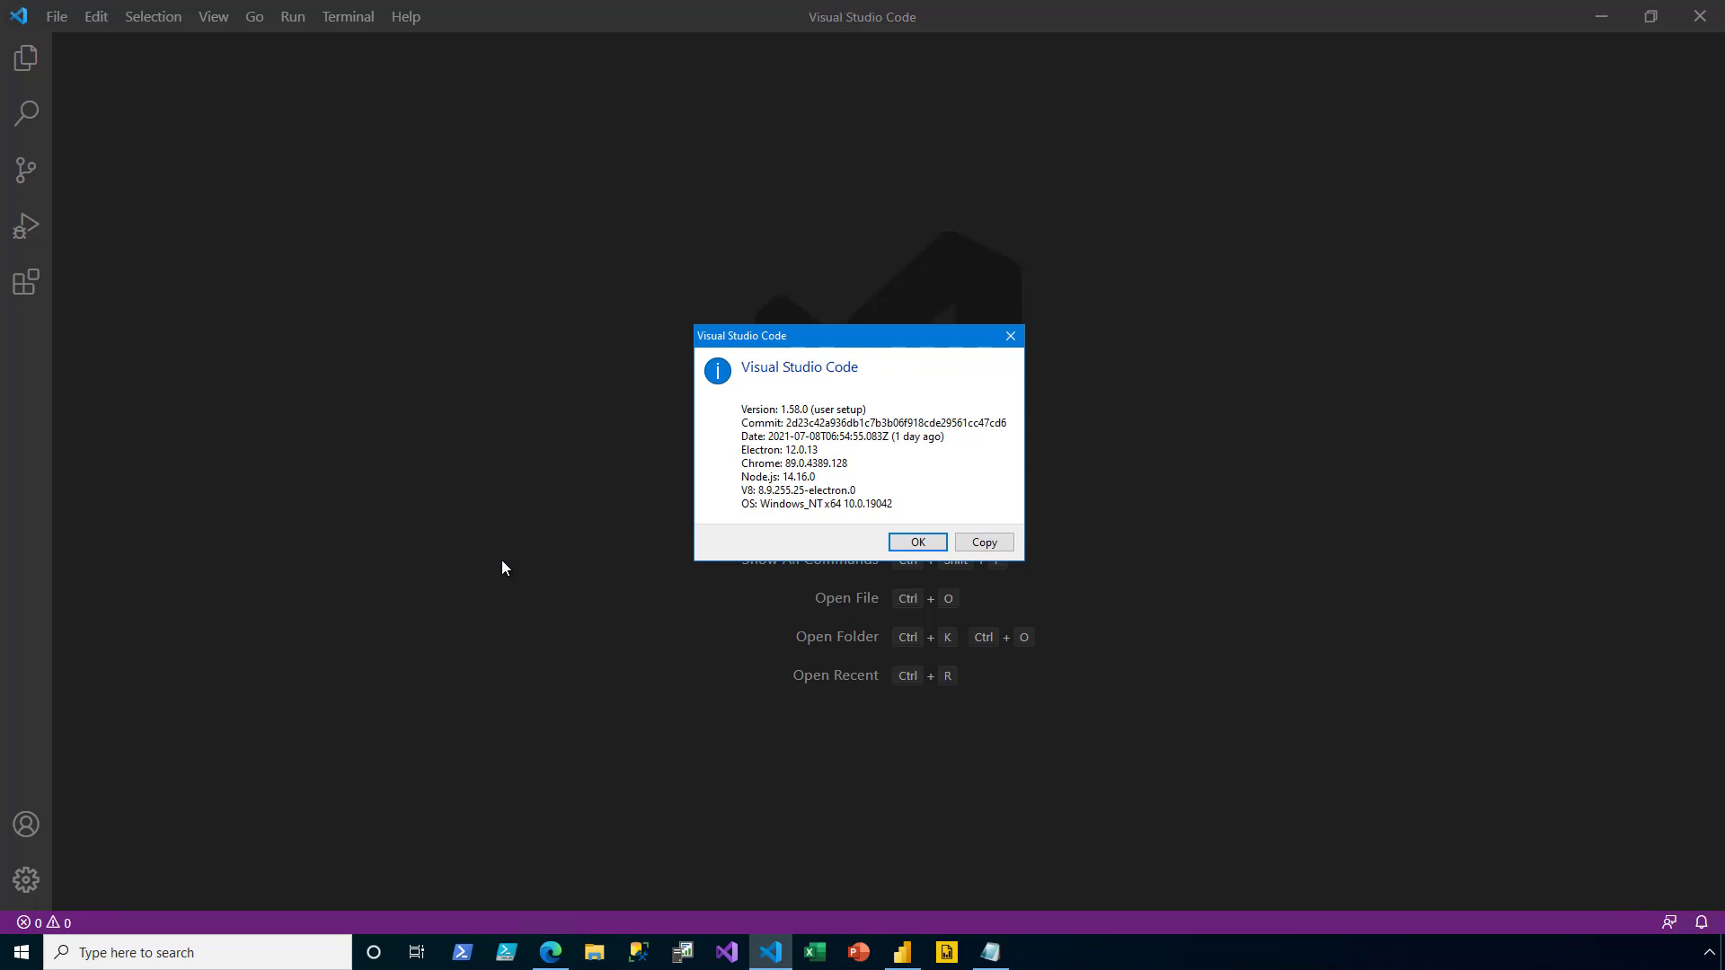
left_click(917, 540)
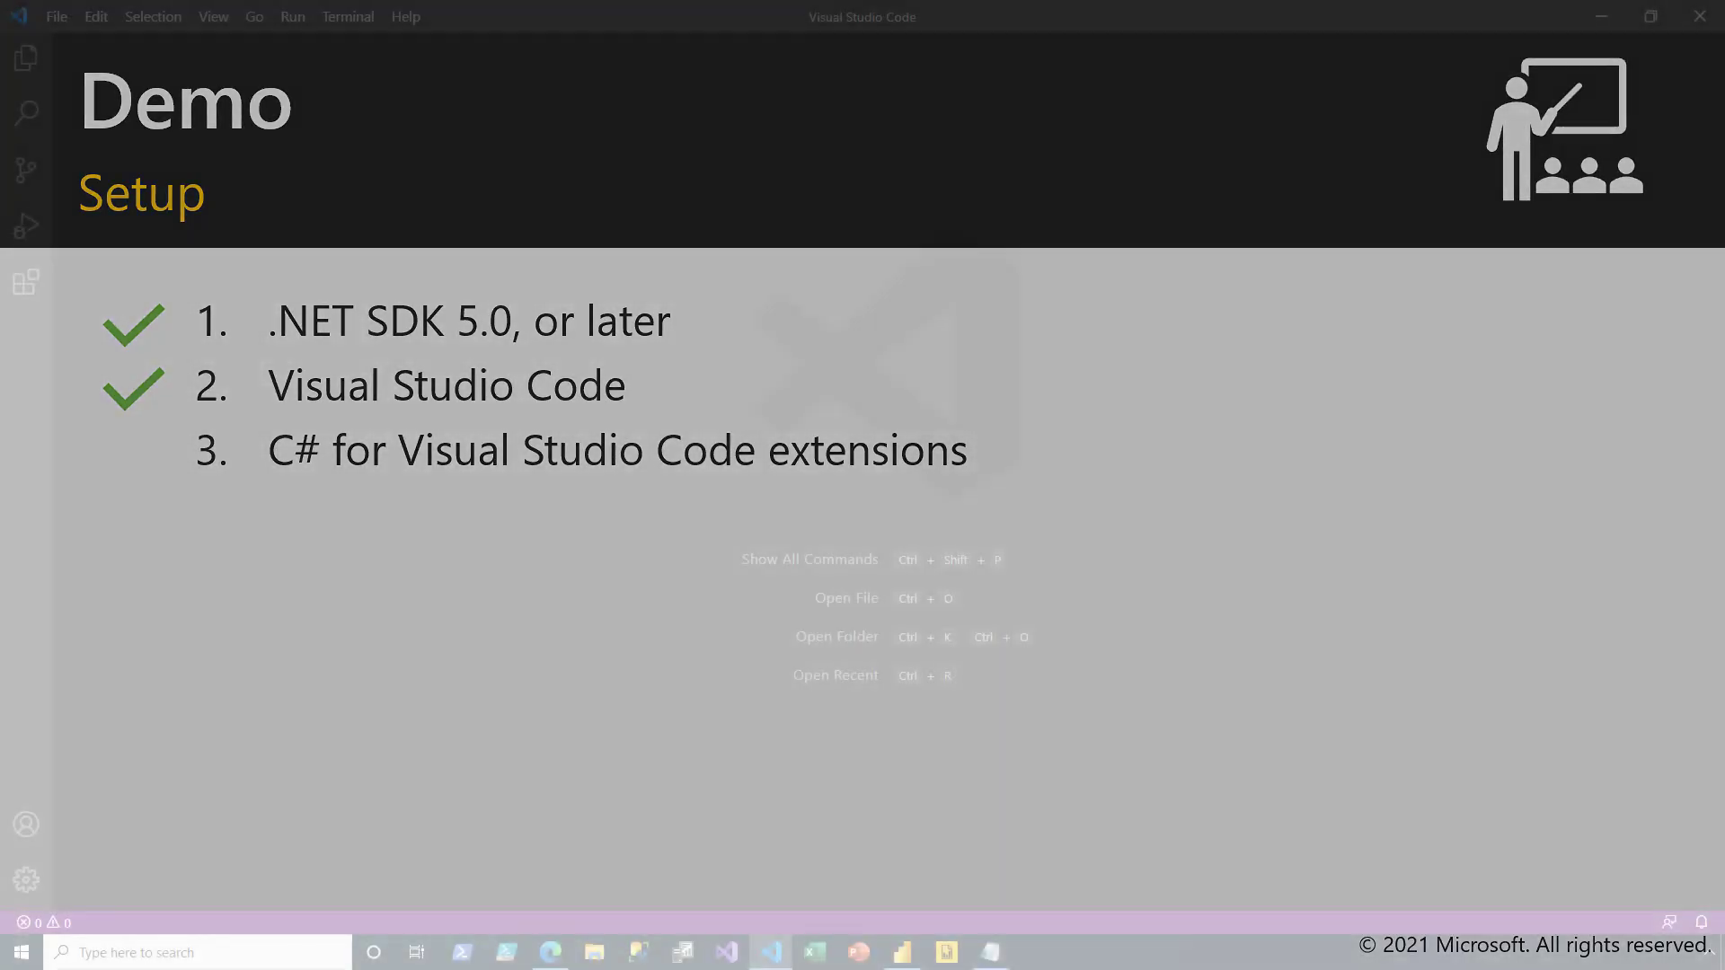
left_click(23, 282)
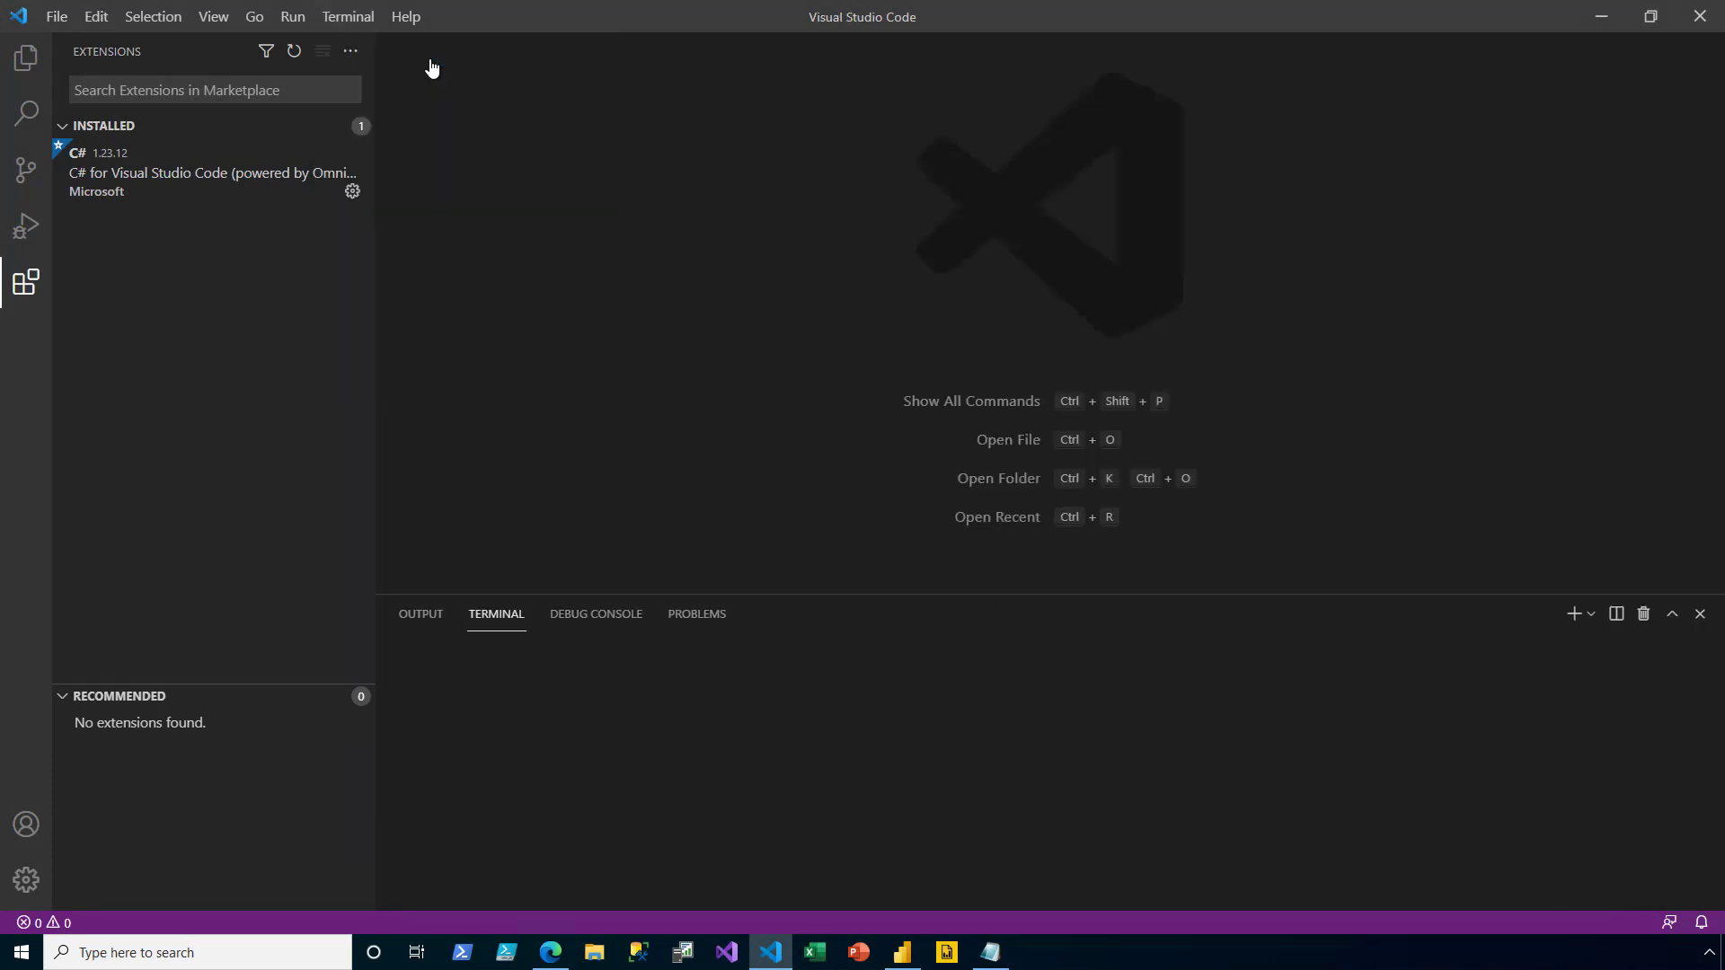
Run $PSVersionTable in the terminal to confirm PowerShell 7.1.3 Core
left_click(1573, 615)
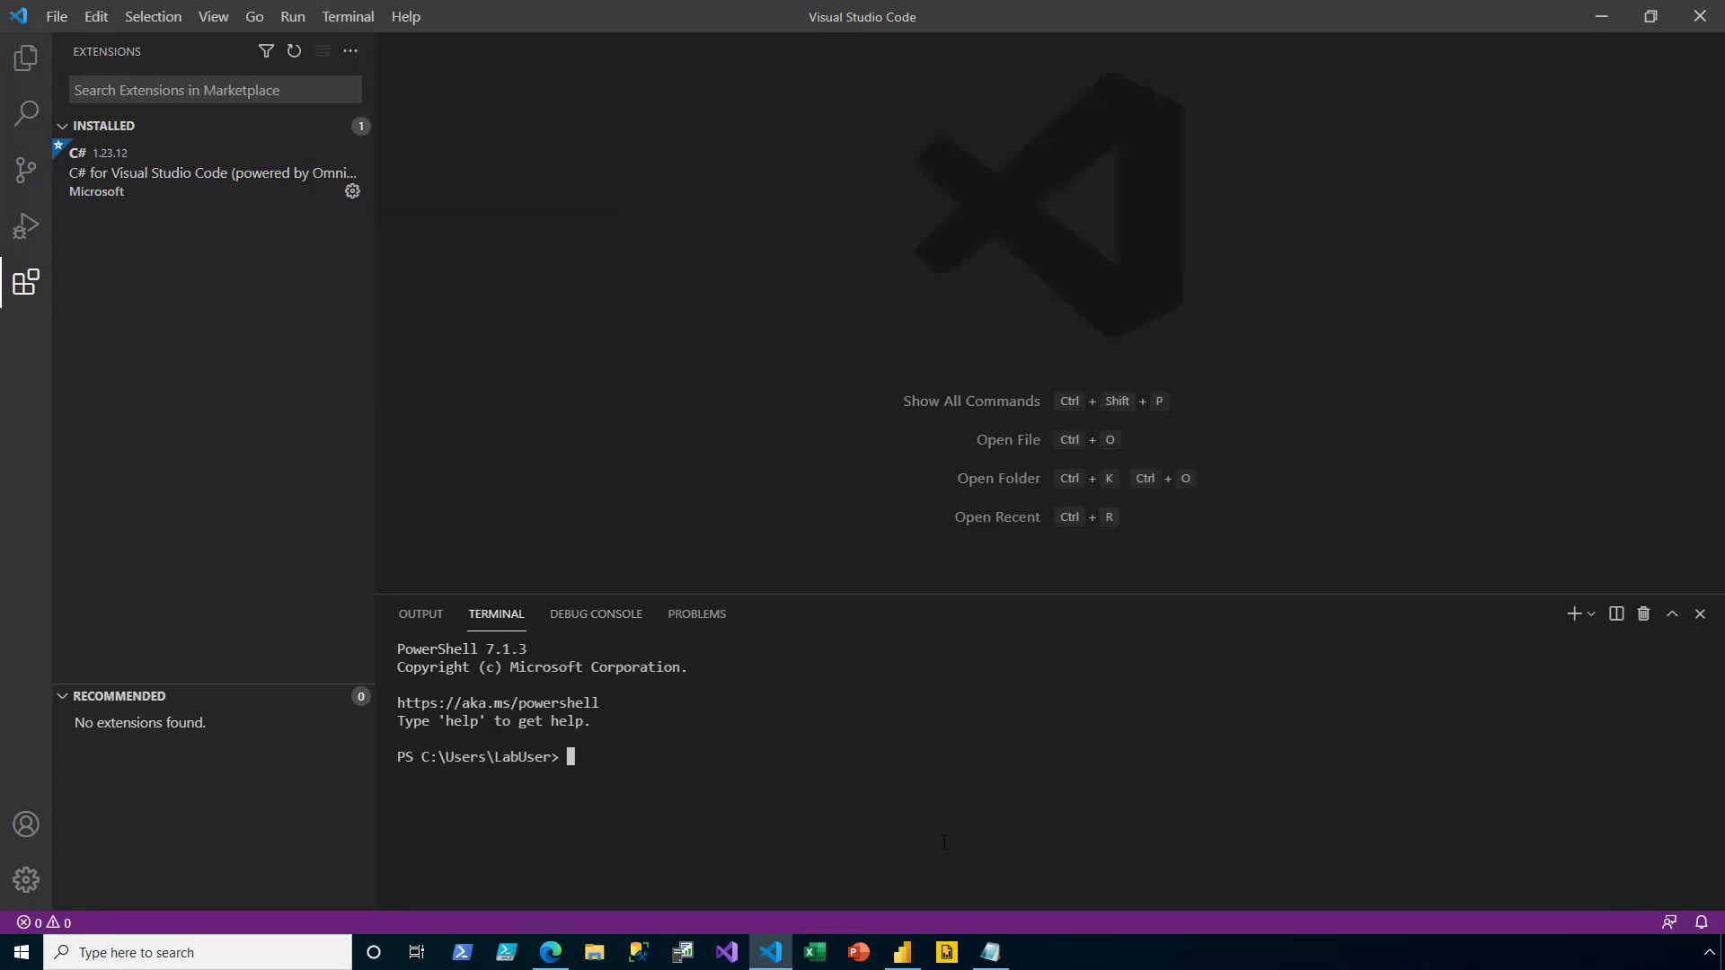
type("$PSVersi")
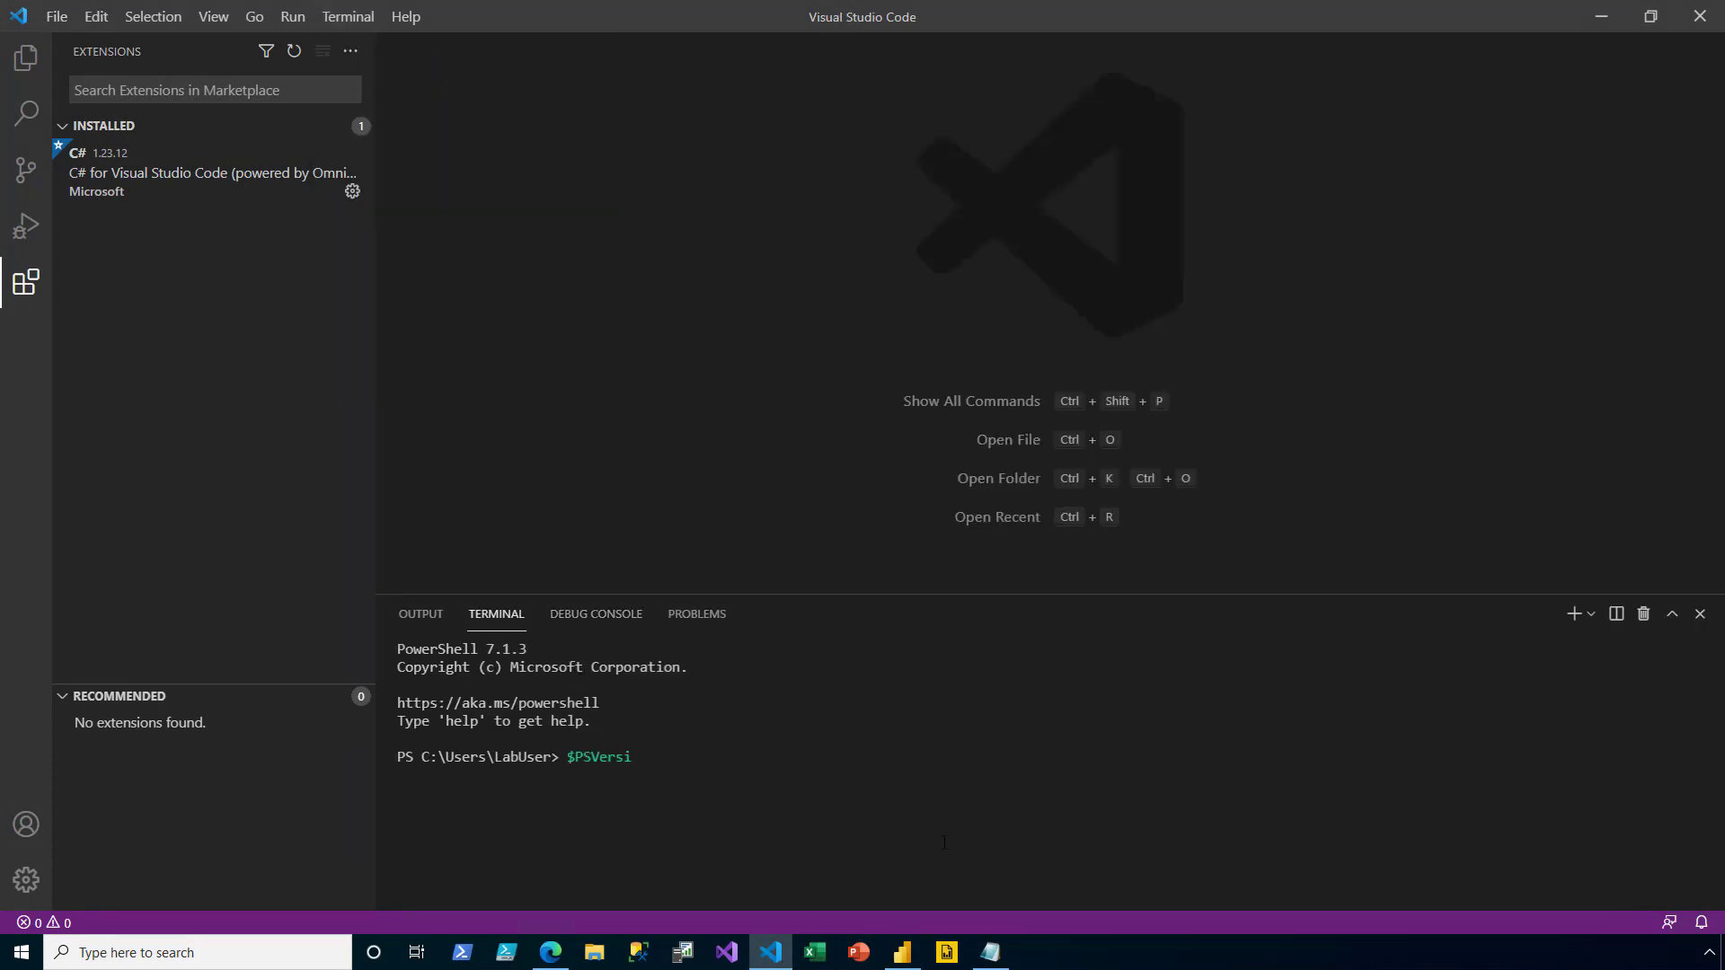
key("Enter")
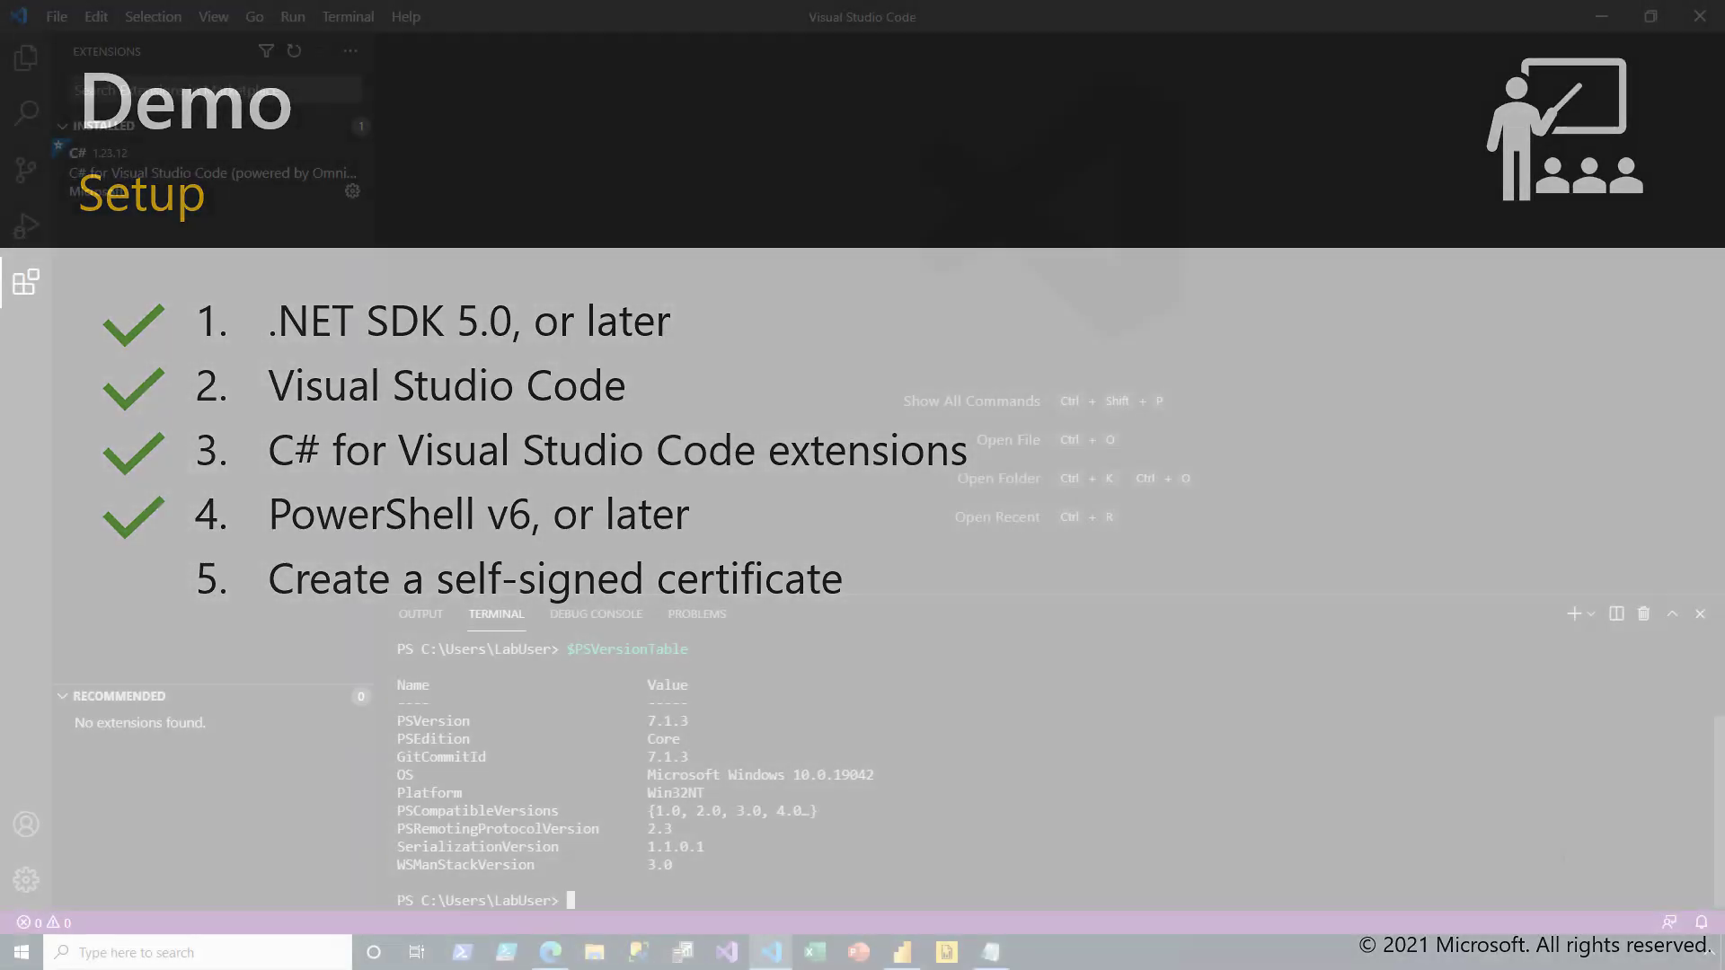
Clear the terminal and run dotnet dev-certs https --trust to trust the dev certificate
type("cls")
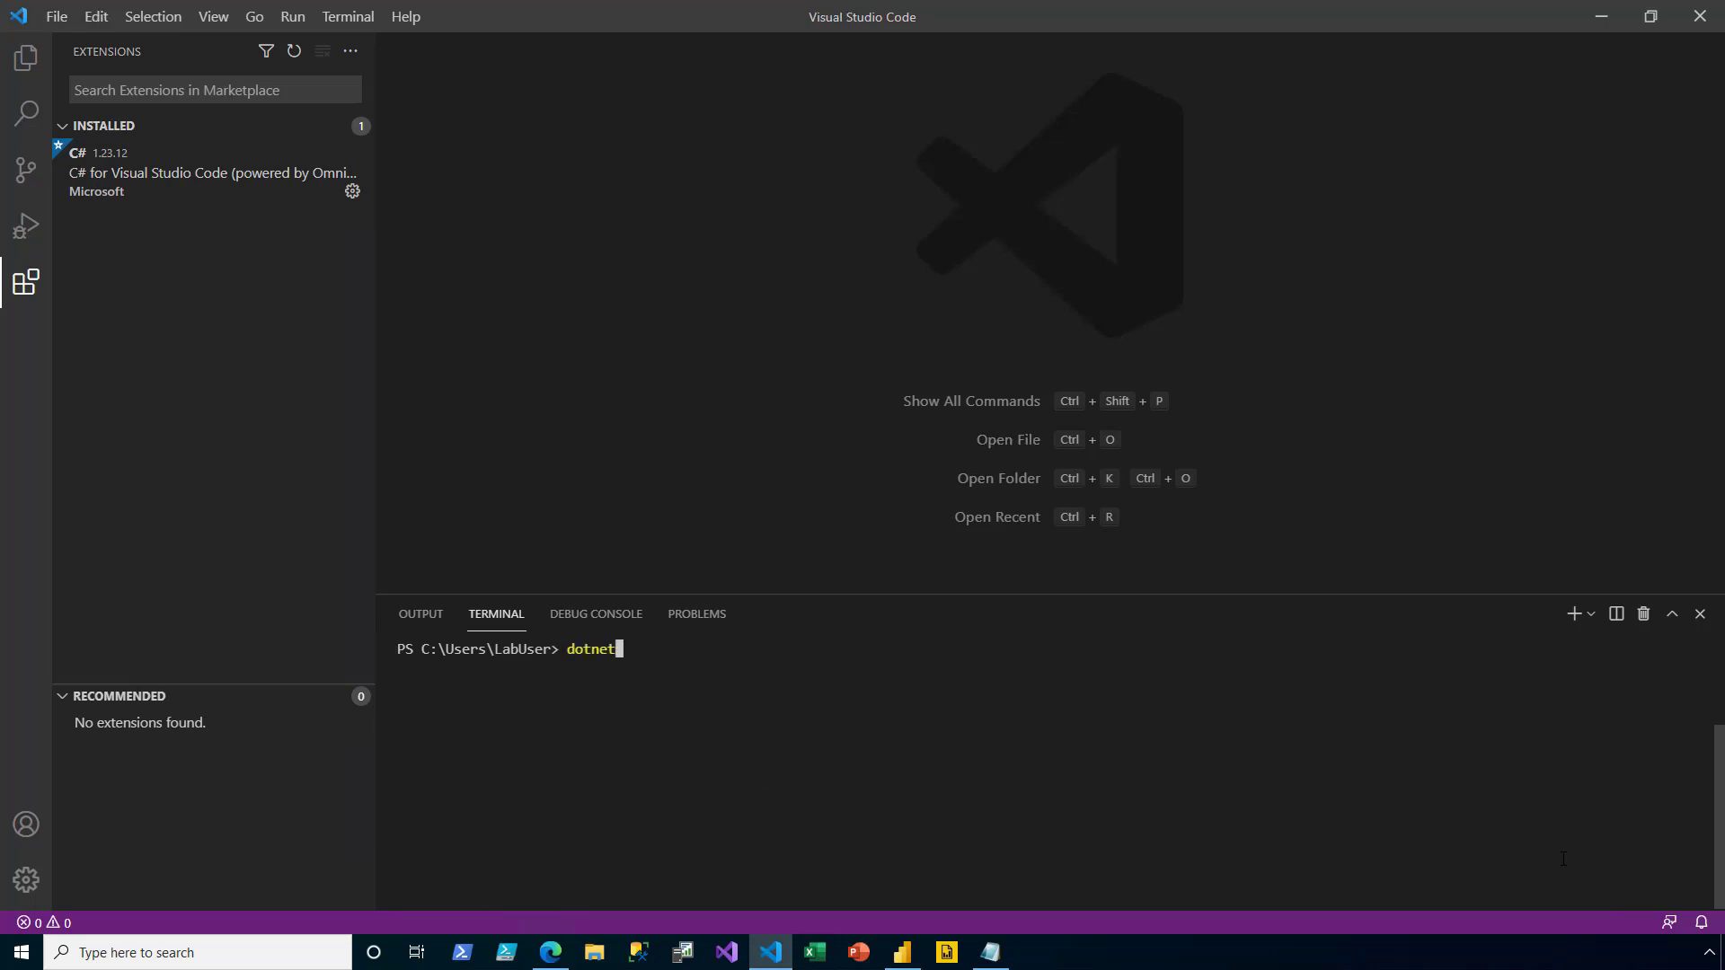
type("dev-certs h")
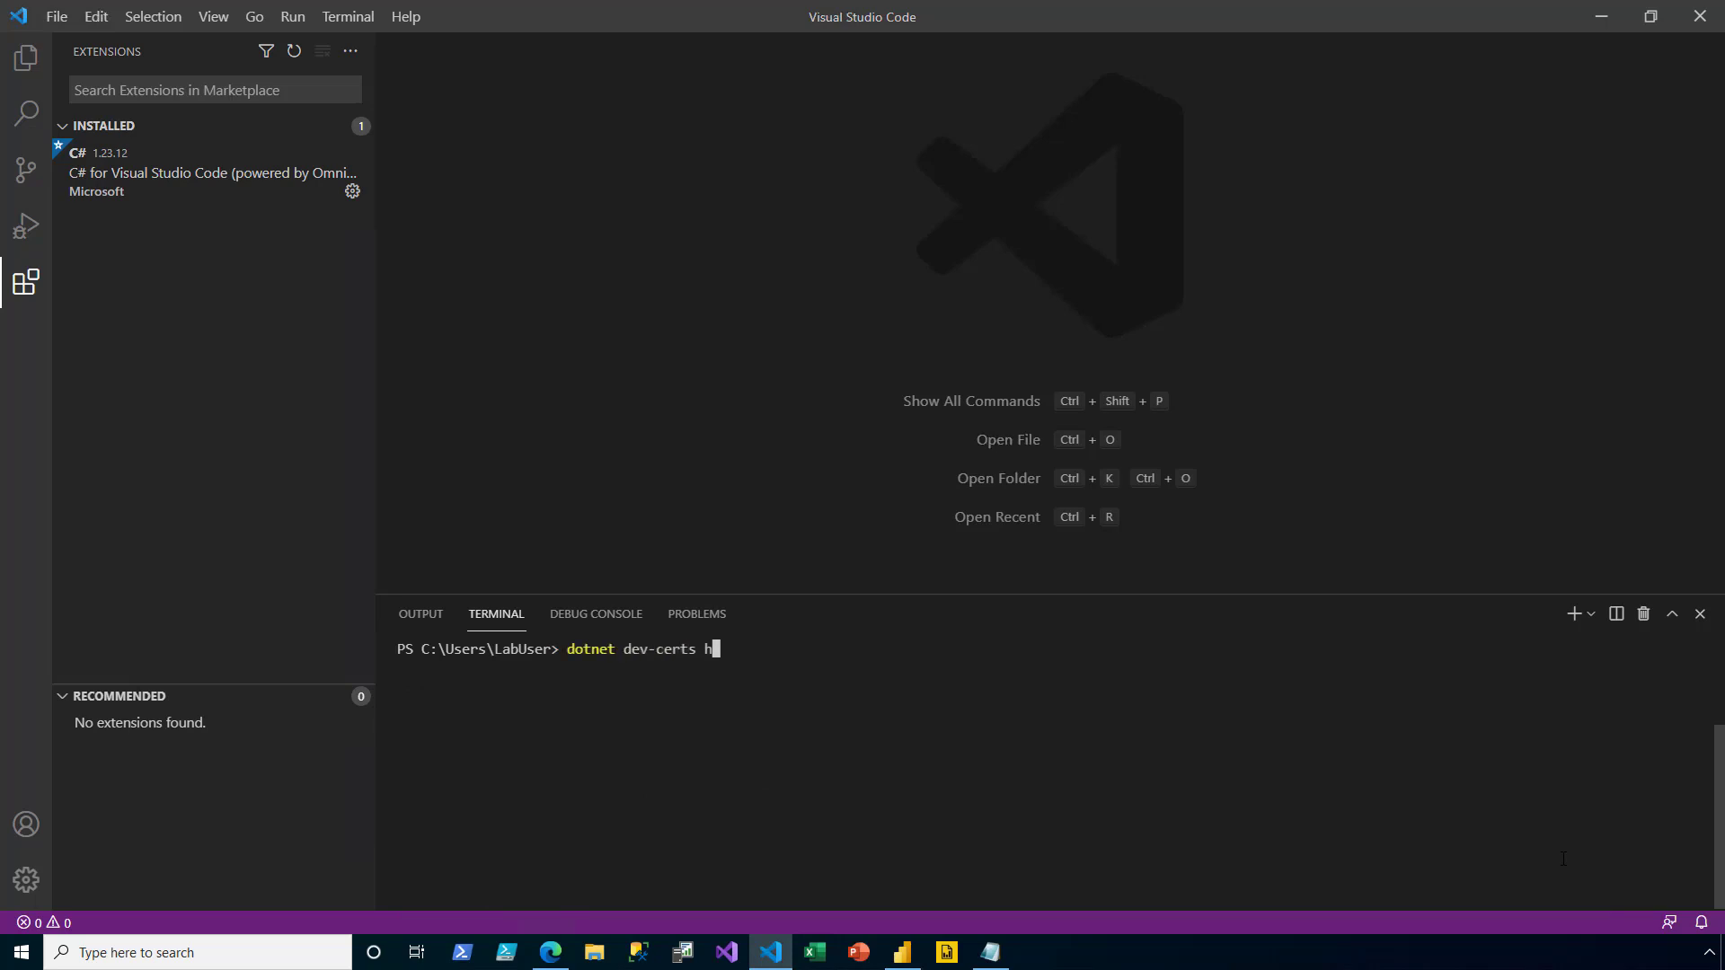
type("ttps --trust")
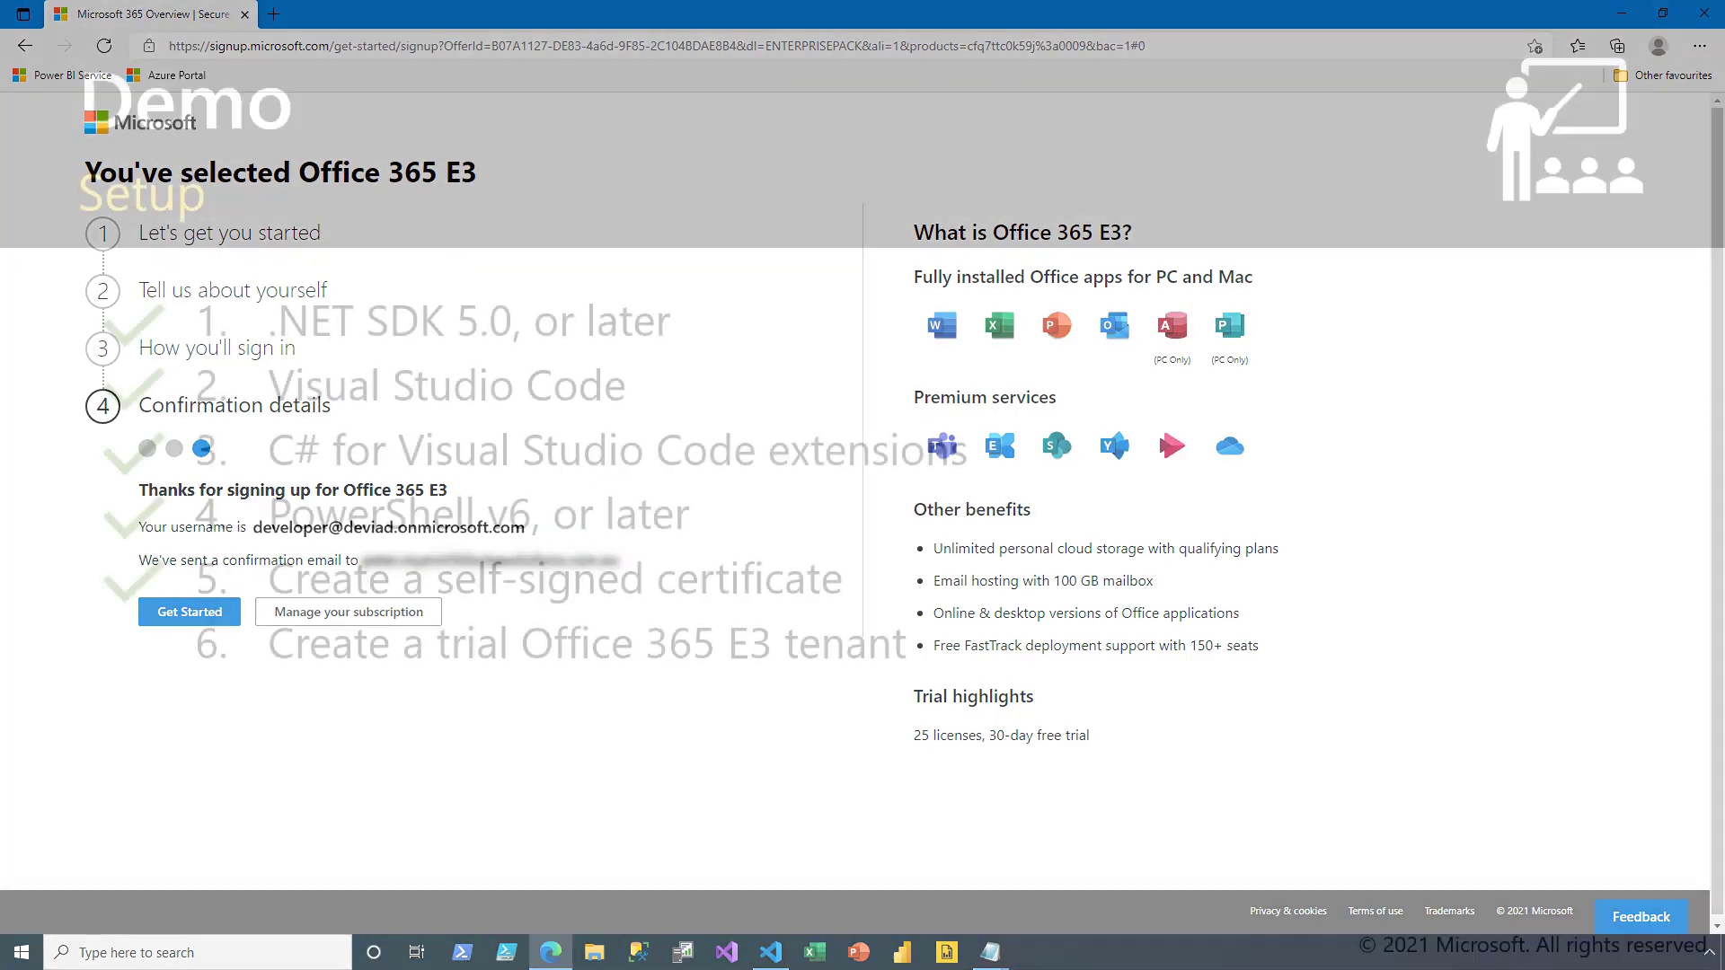
View the Developer in a Day tenant's Azure AD overview with its Tenant ID and bring up MySettings.txt
left_click(174, 76)
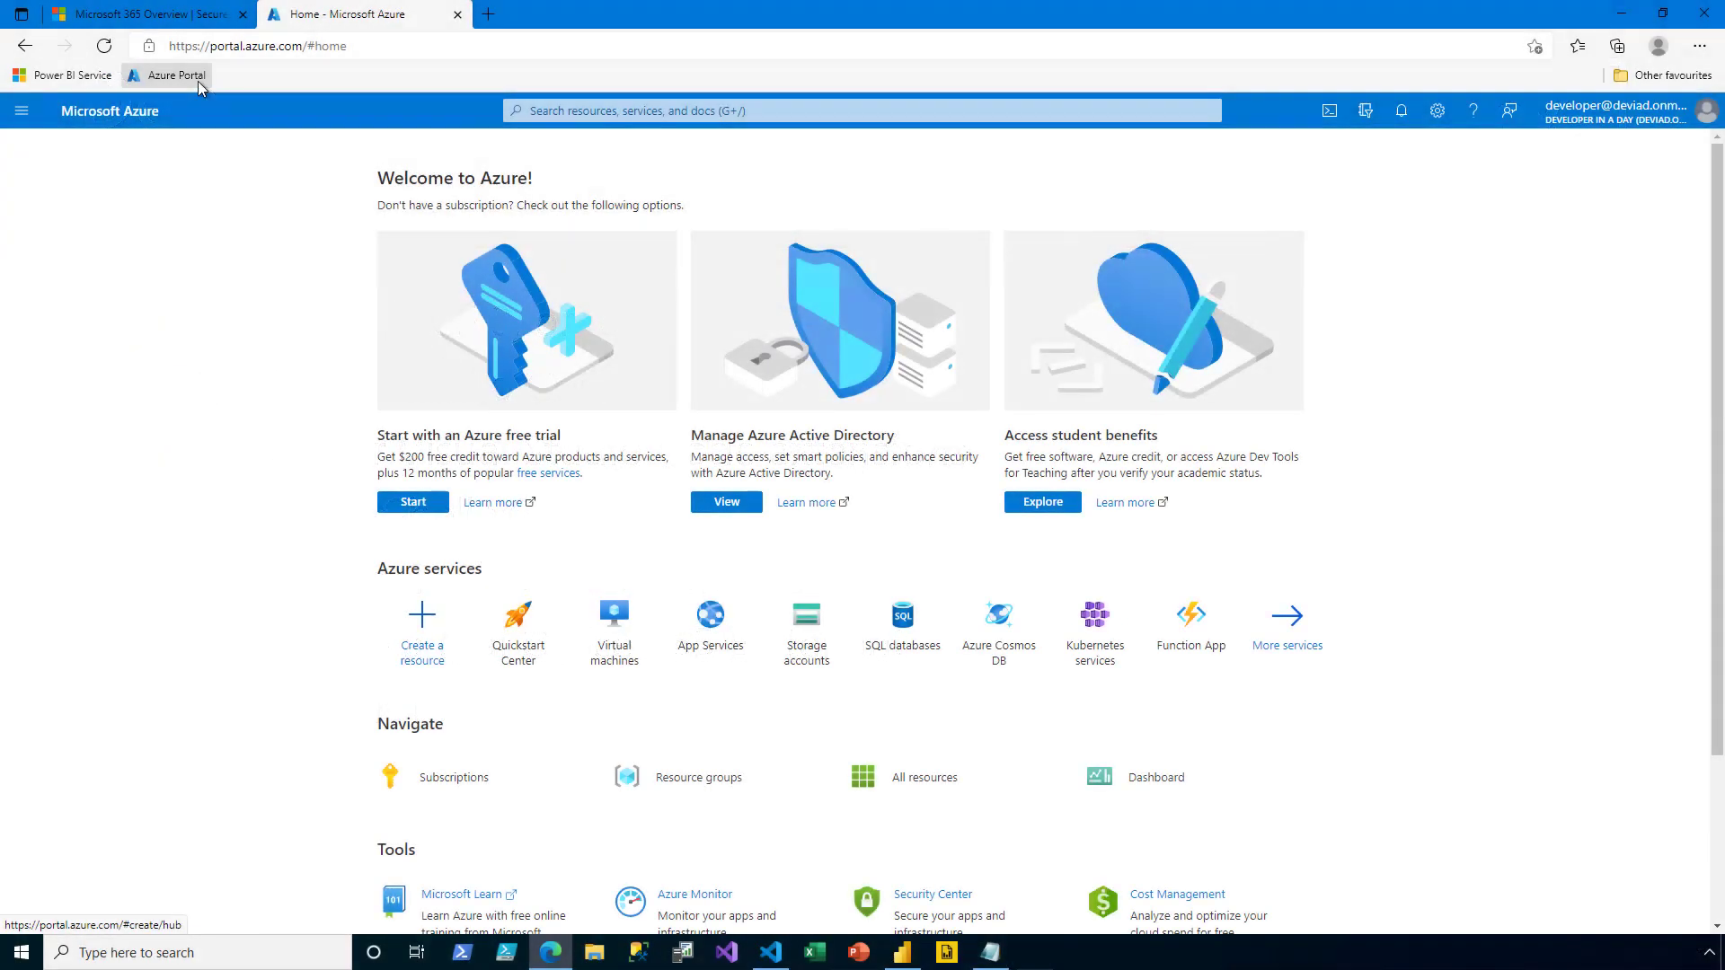
left_click(724, 503)
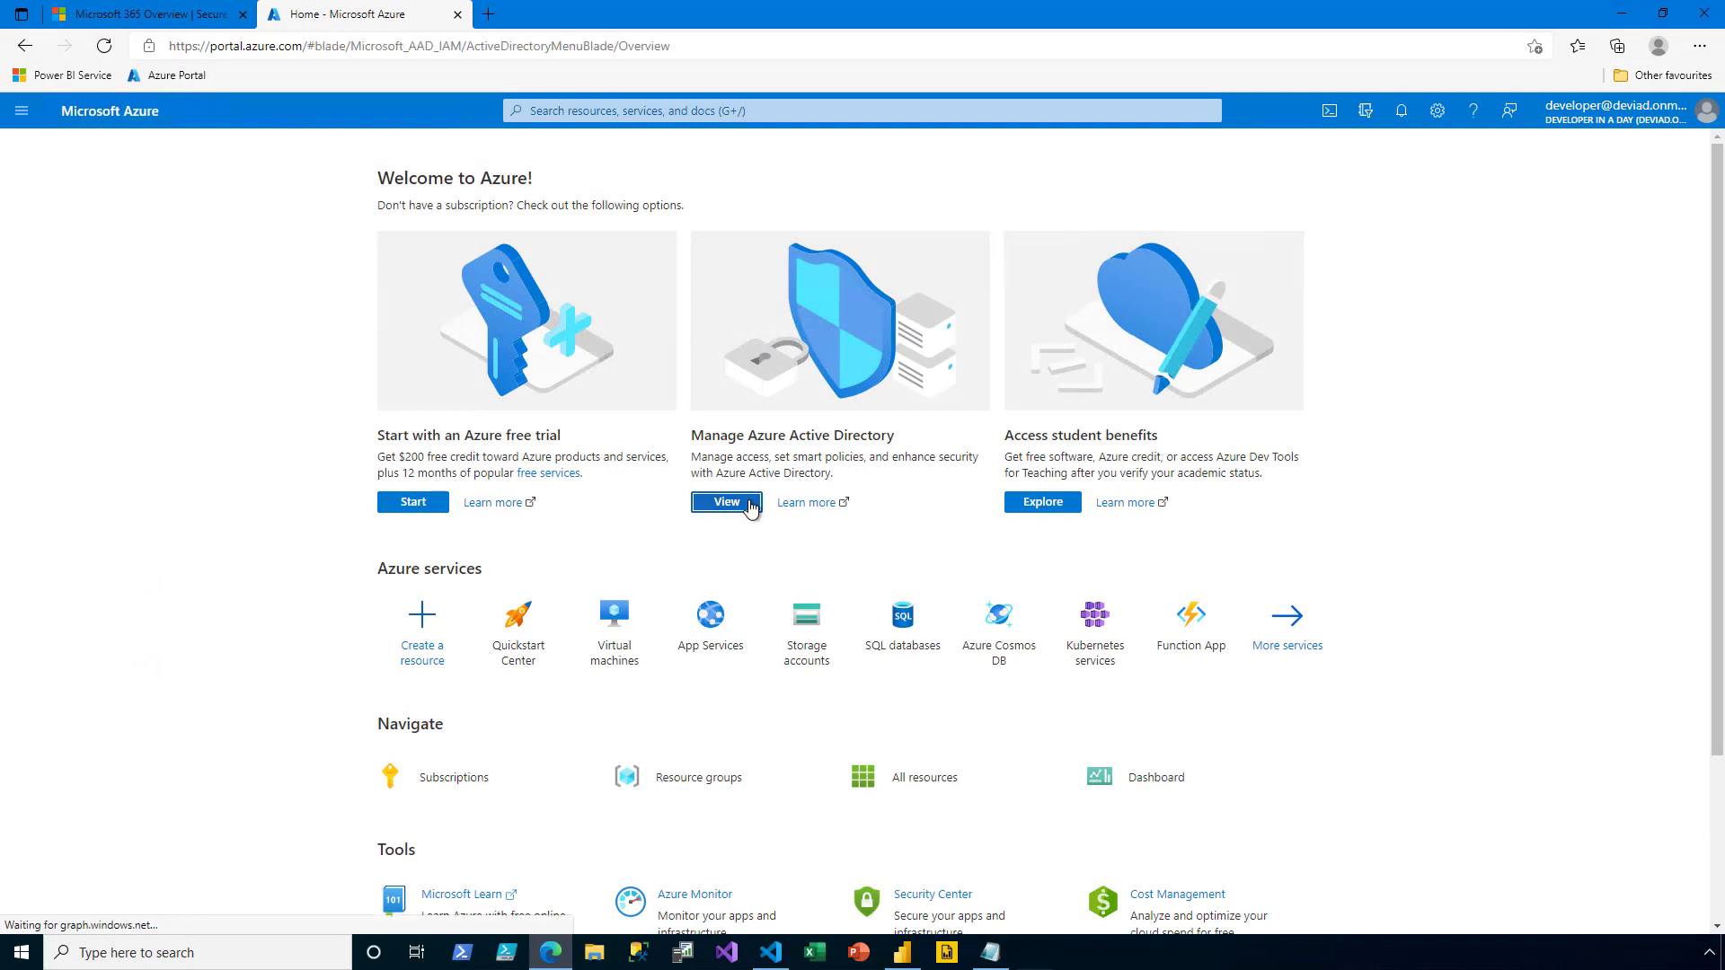
left_click(724, 503)
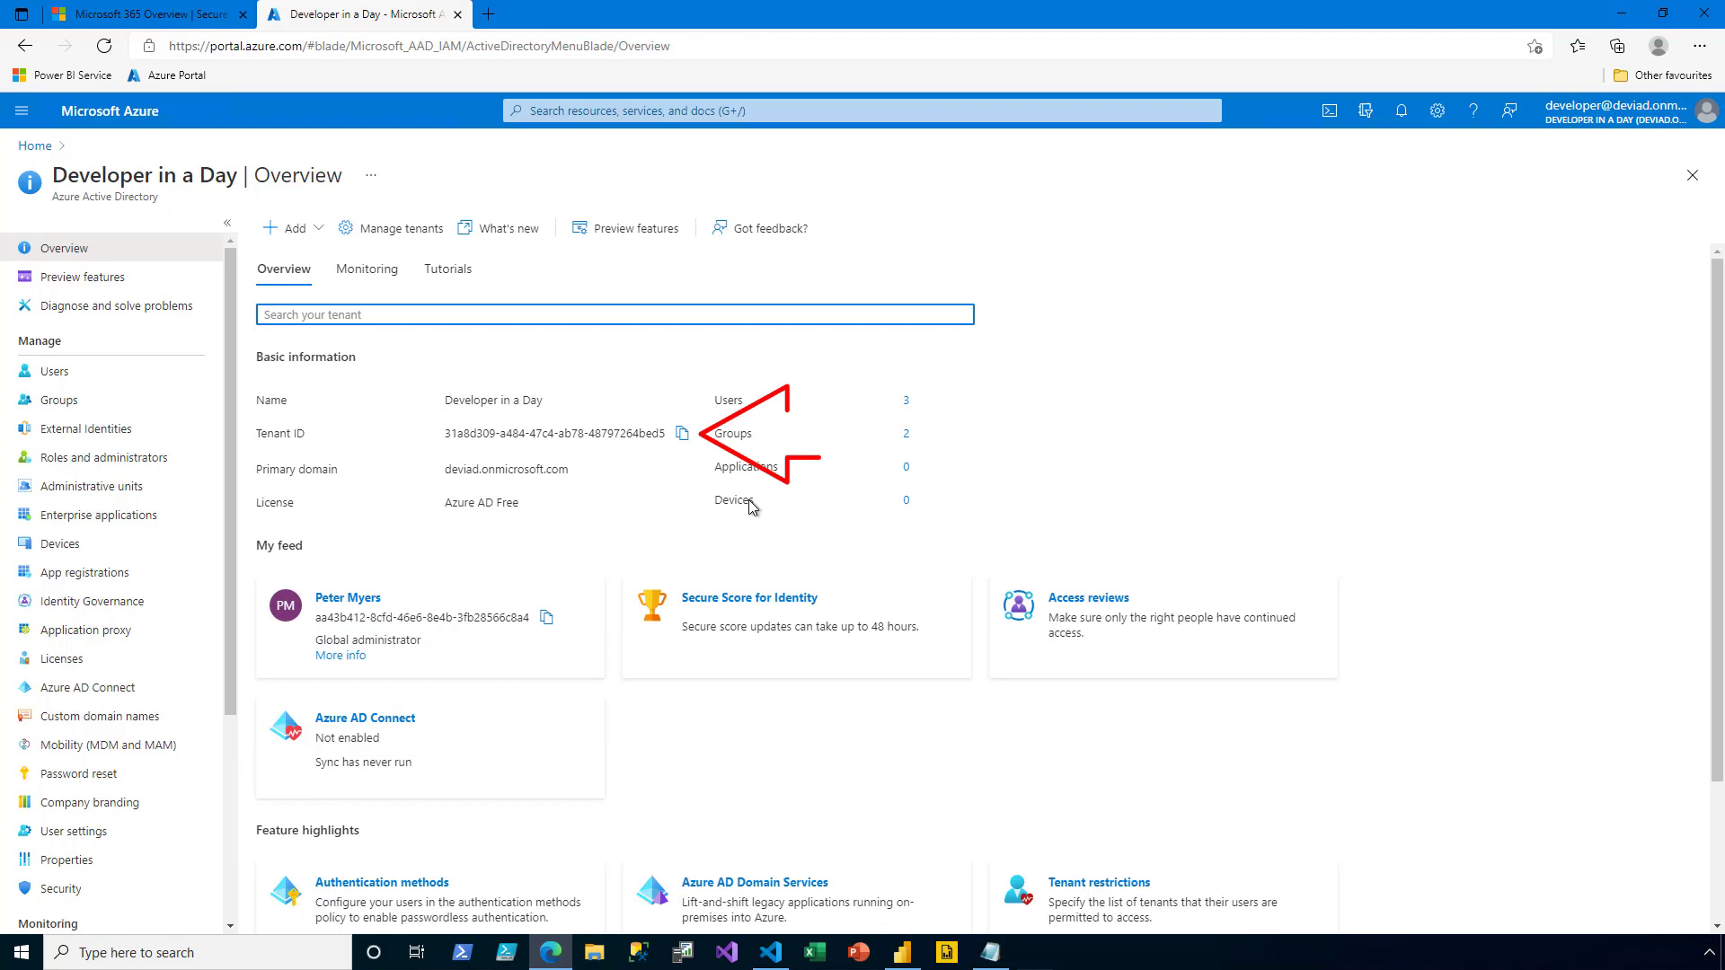
mouse_move(683, 433)
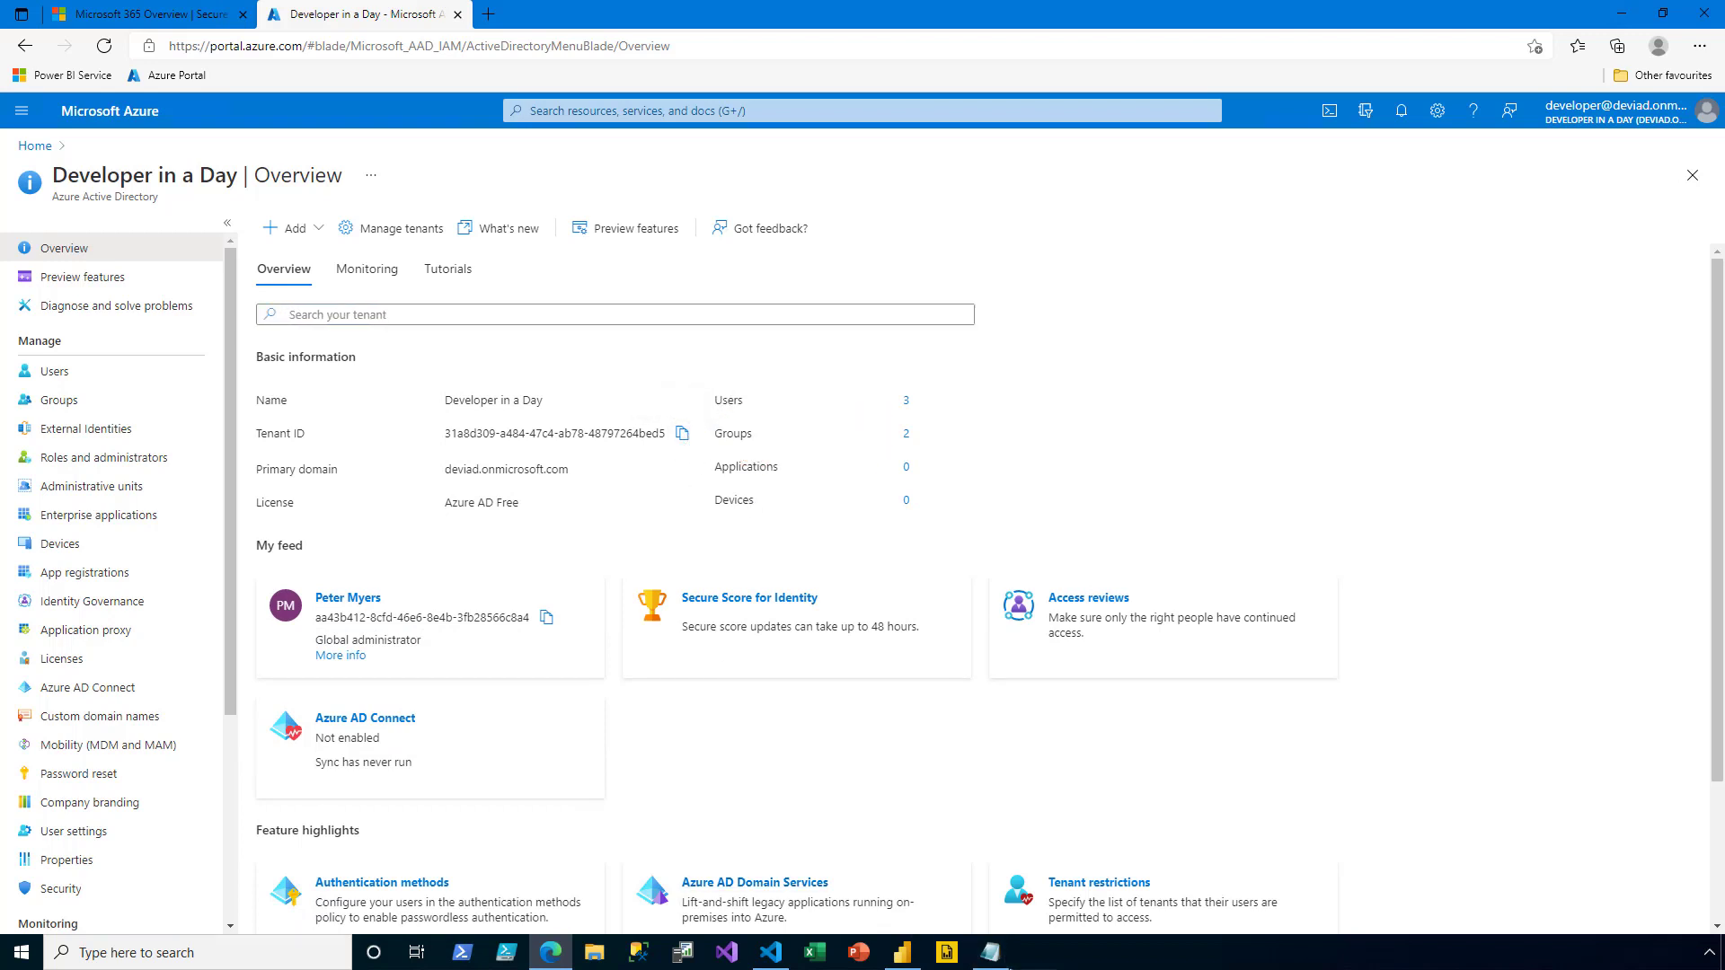
left_click(988, 953)
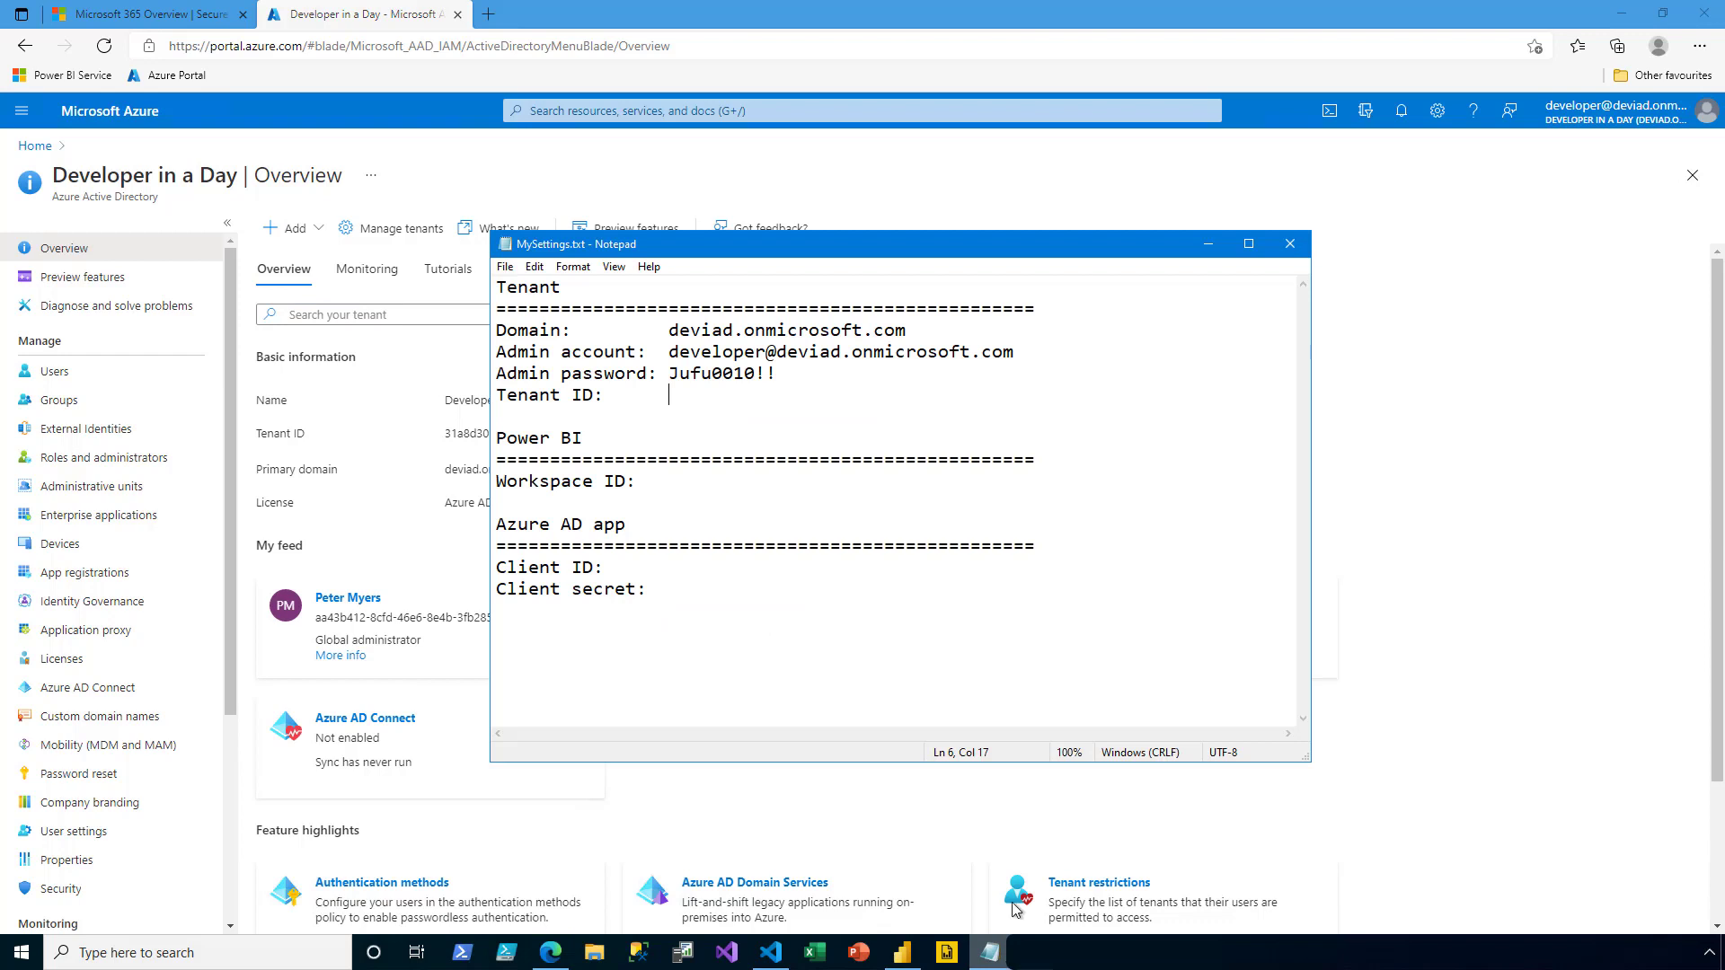
type("31a8d309-a484-47c4-ab78-48797264bed5")
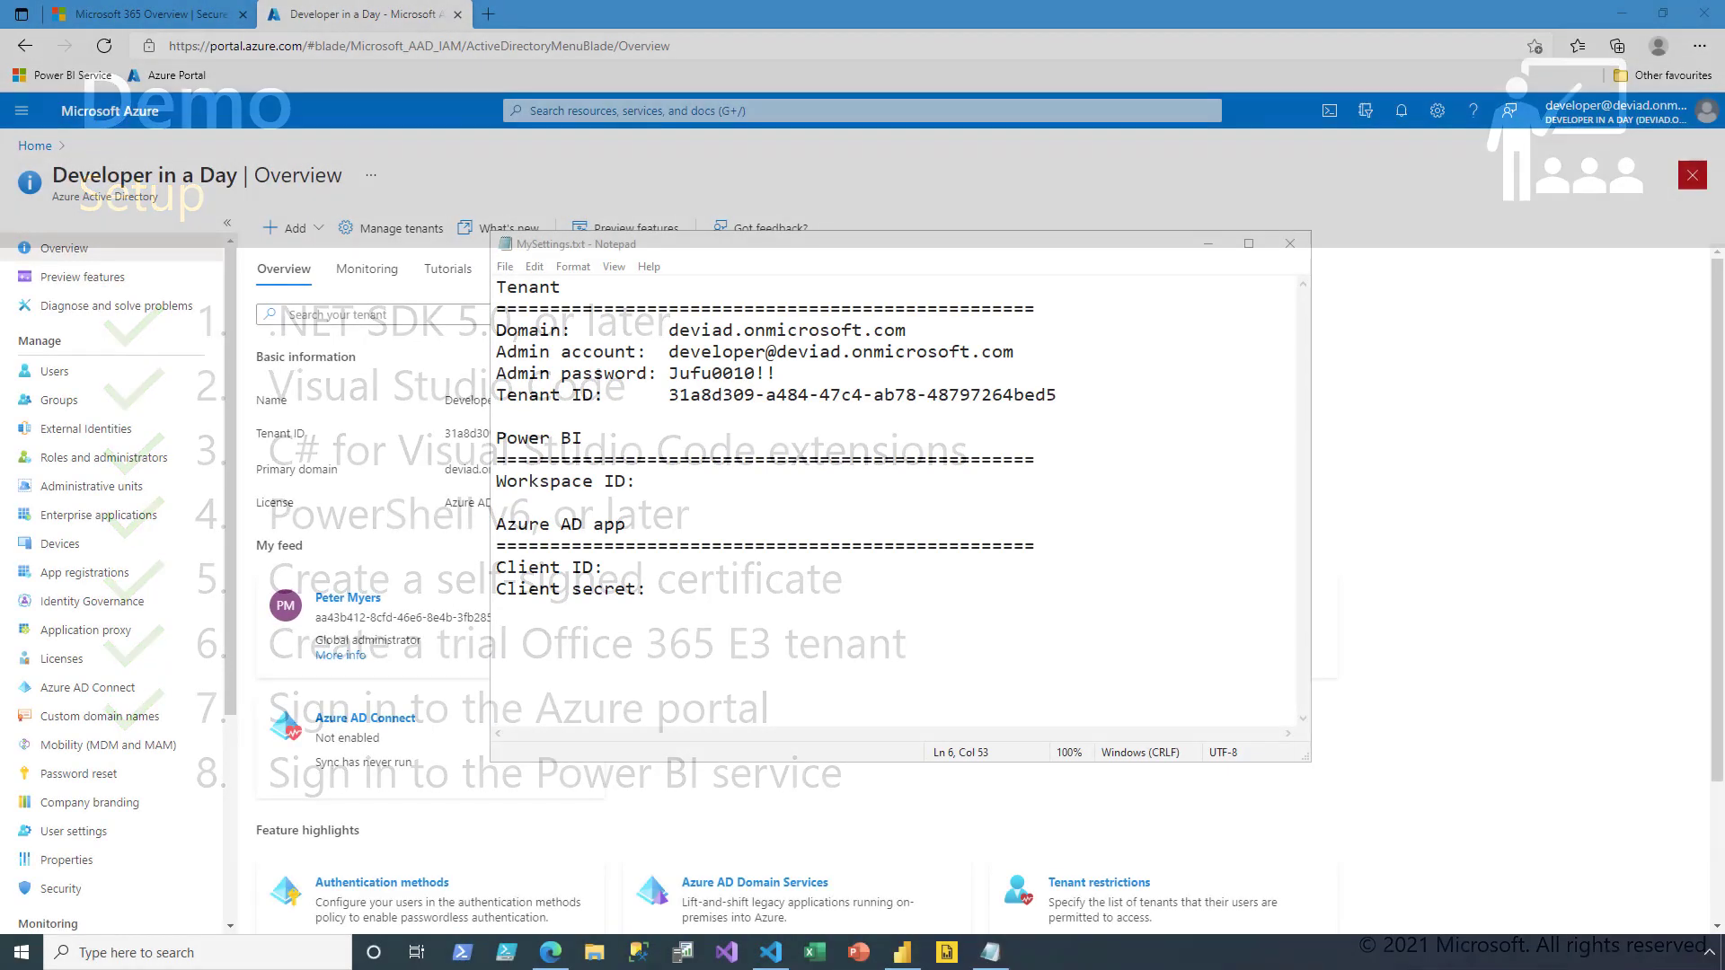
left_click(703, 15)
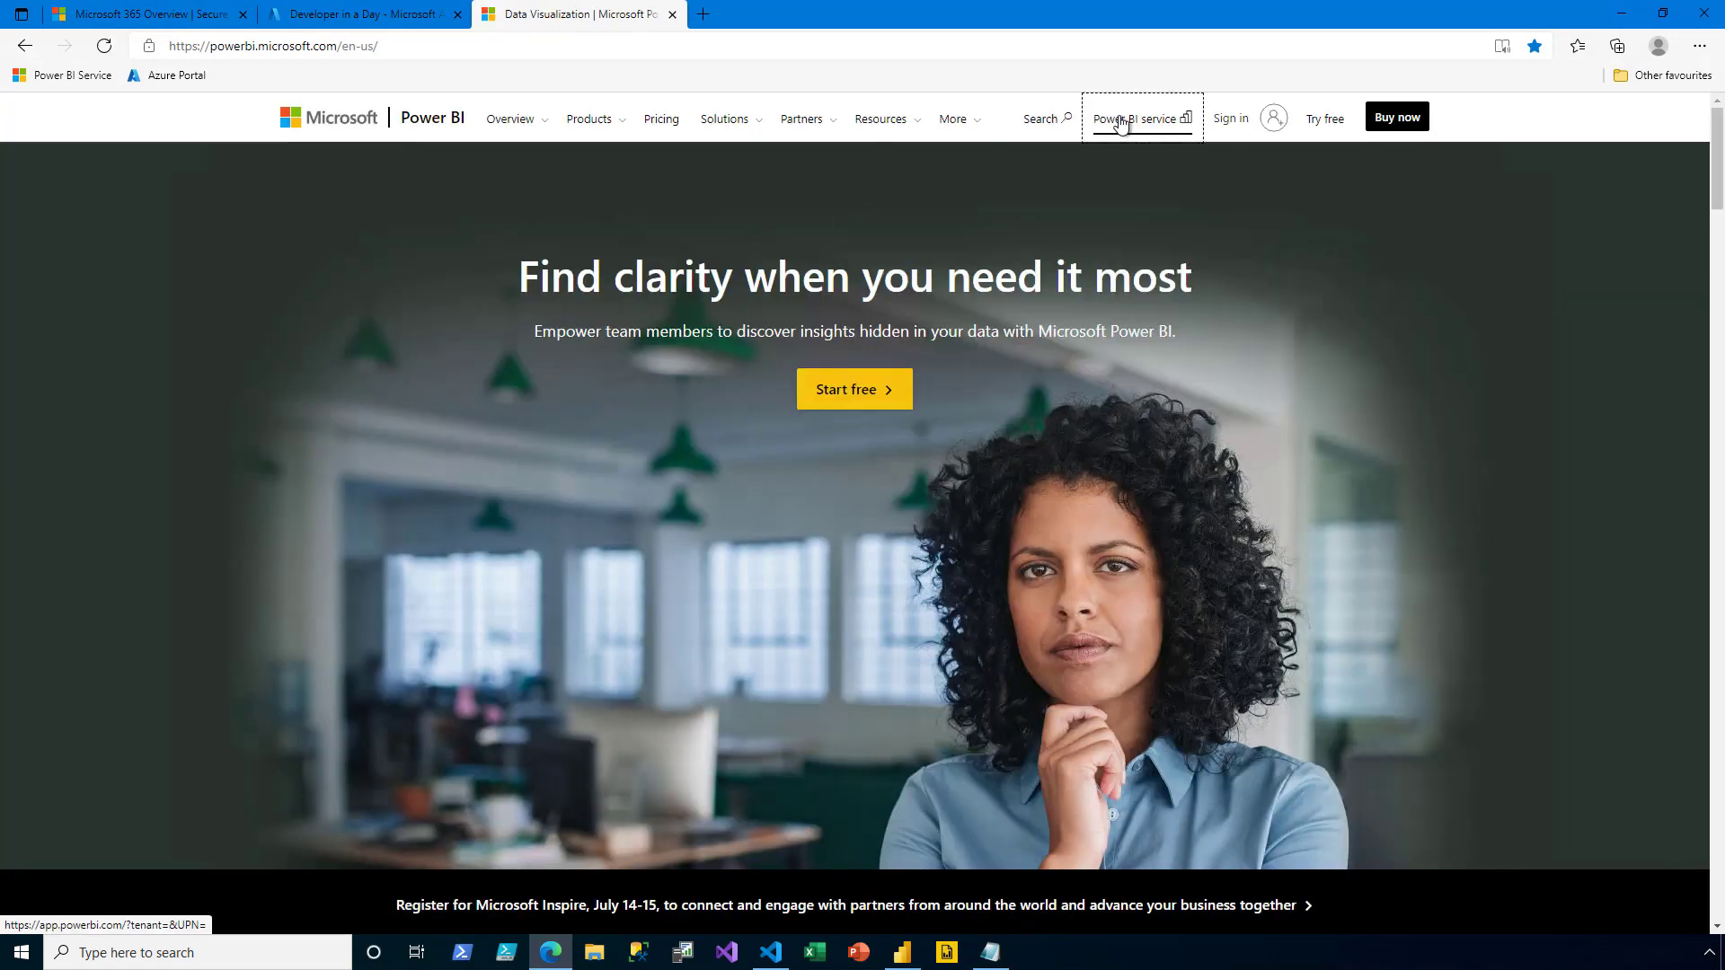
Confirm the Power BI service and Power BI Desktop are both signed in as Peter
left_click(1134, 118)
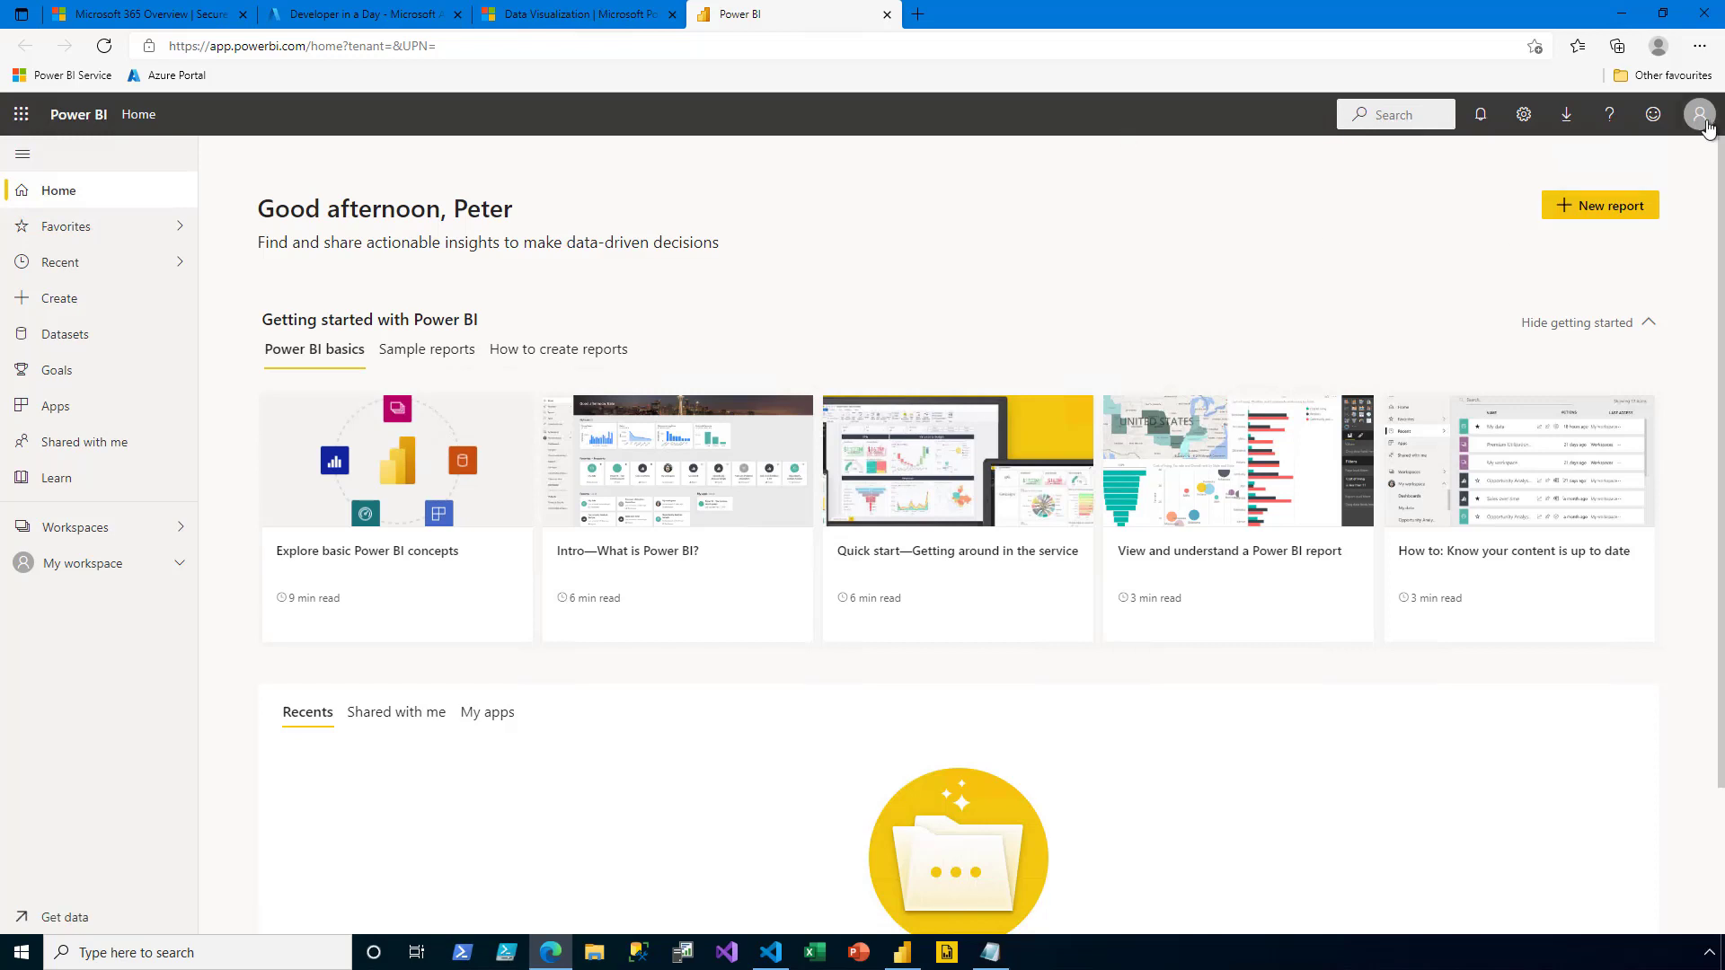
left_click(1702, 113)
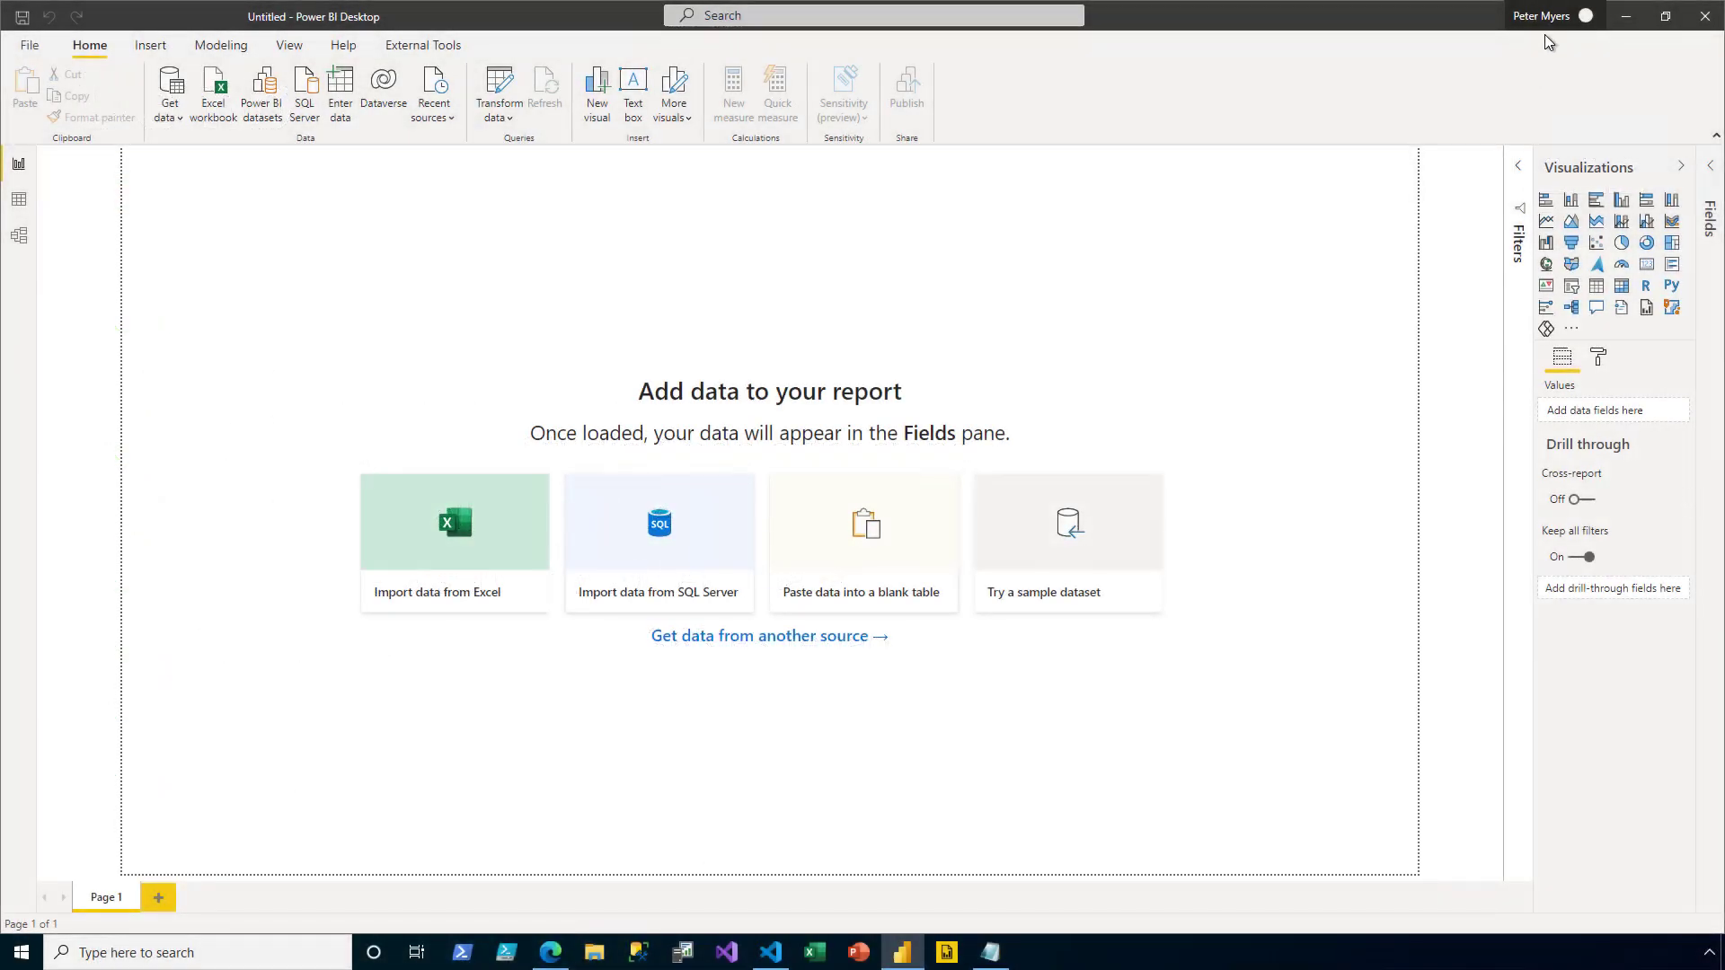
left_click(1542, 16)
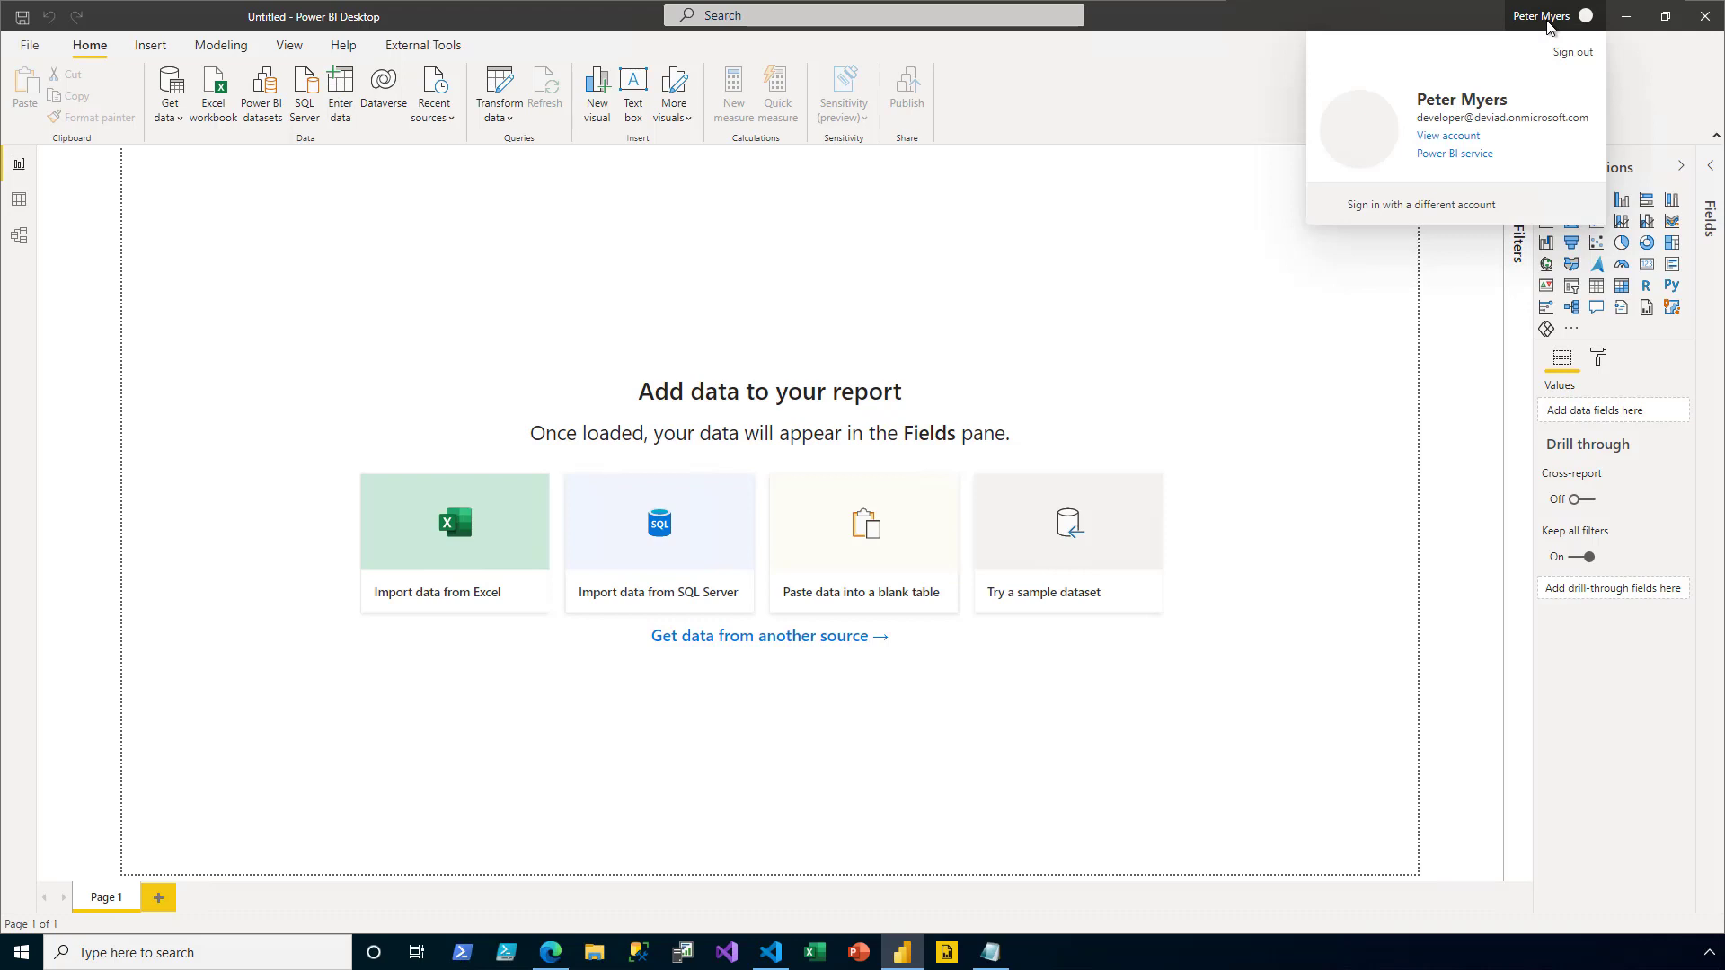